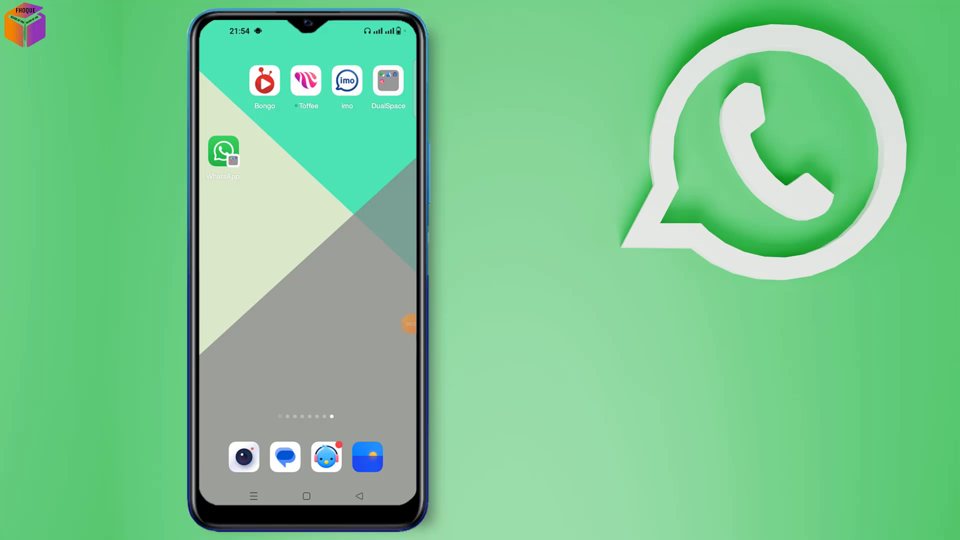
Launch WhatsApp from the home screen to reach the chats list.
left_click(222, 151)
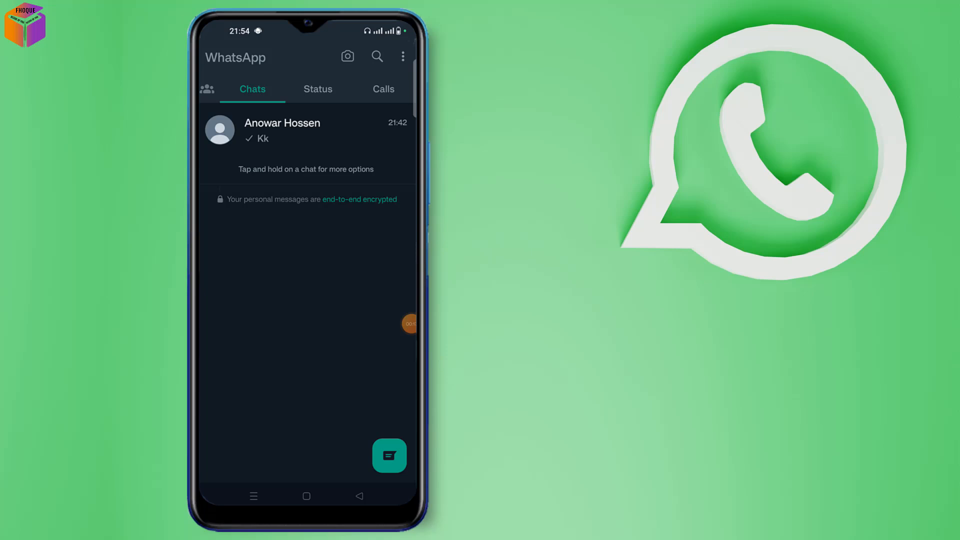
Go through the overflow menu to Settings and into Notifications.
left_click(403, 56)
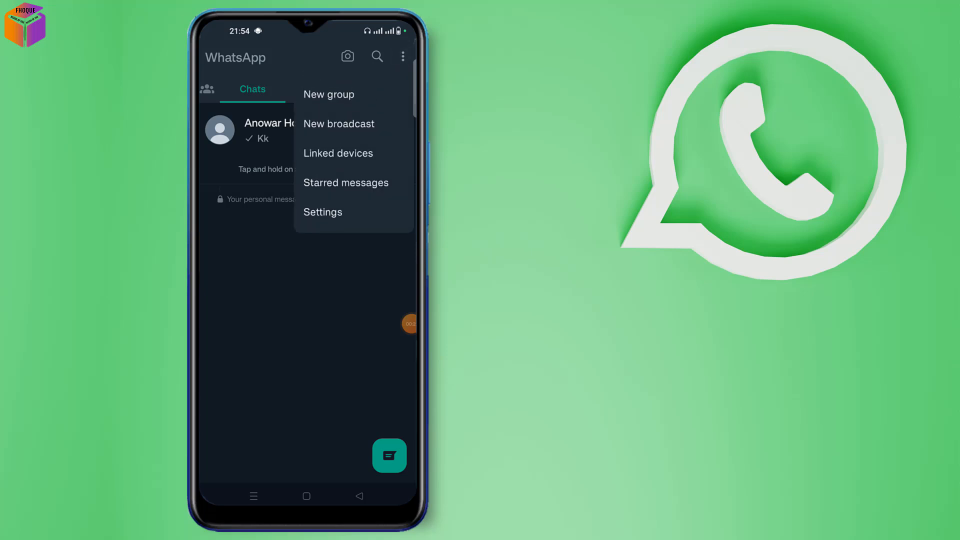
left_click(322, 213)
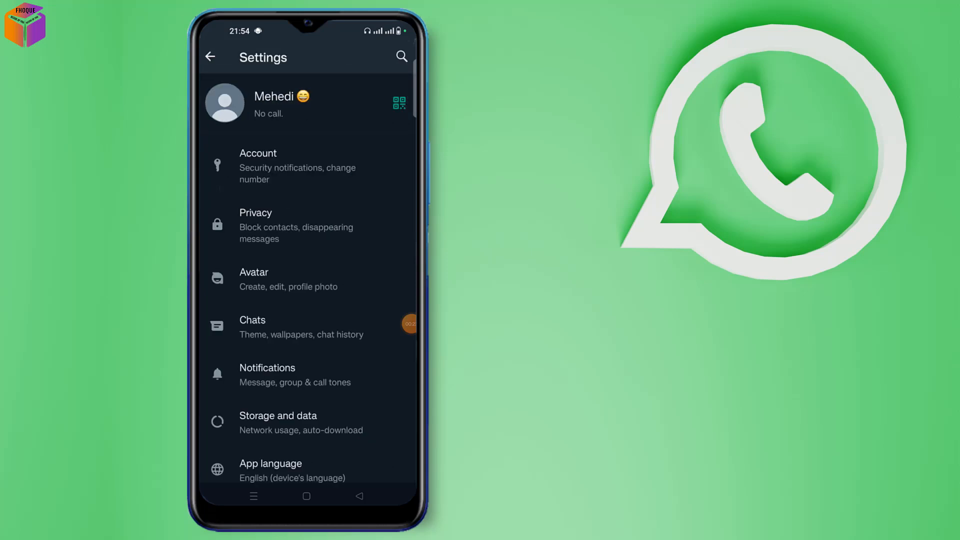
scroll("down", 3)
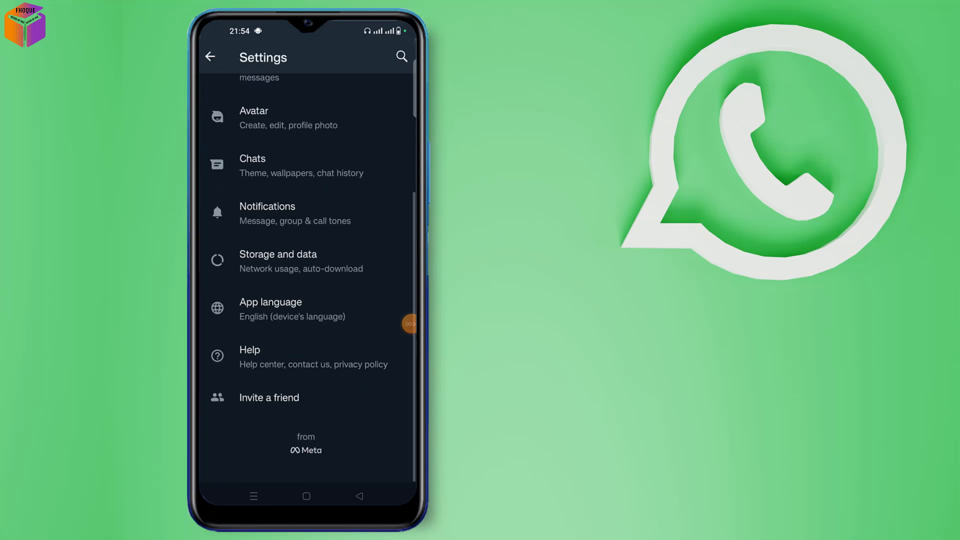
left_click(267, 213)
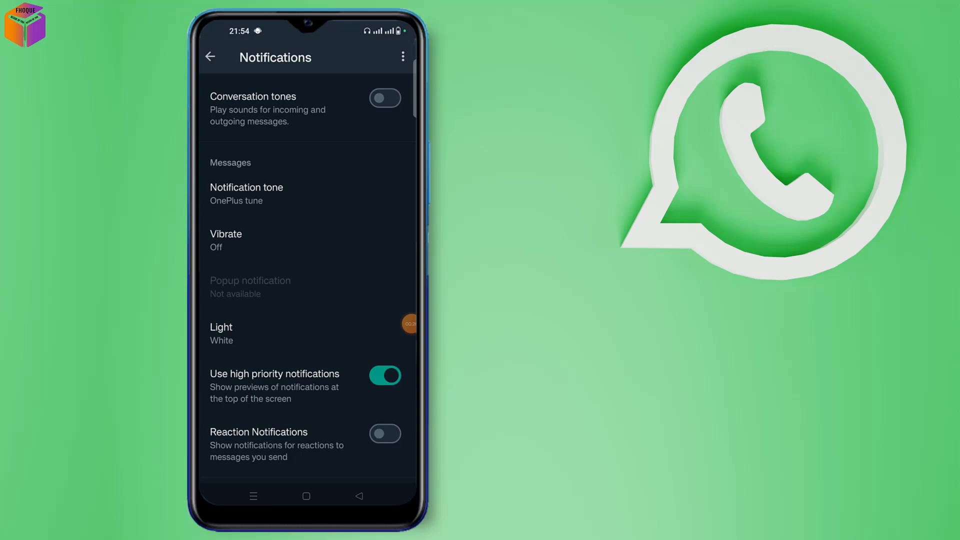
Switch off 'Use high priority notifications' under the Messages section.
scroll("down", 3)
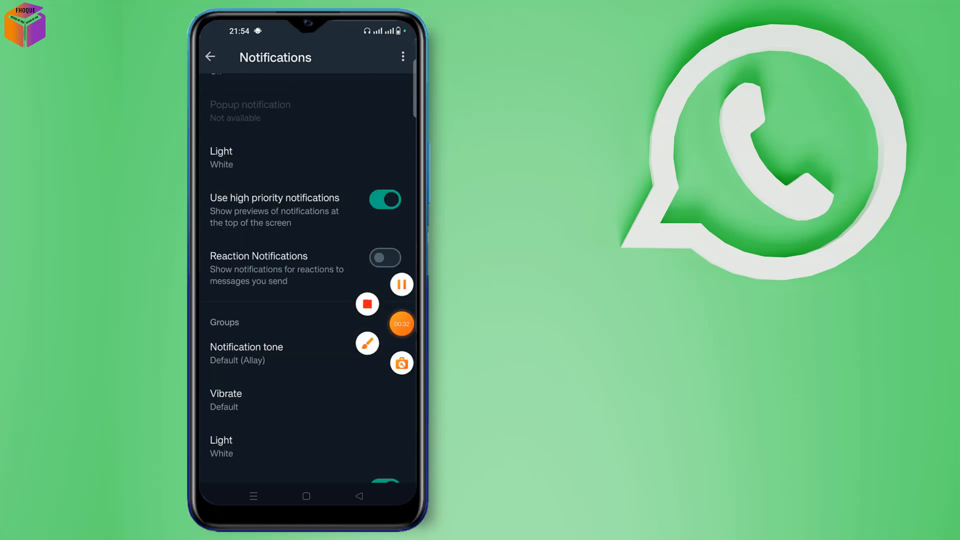
left_click(367, 344)
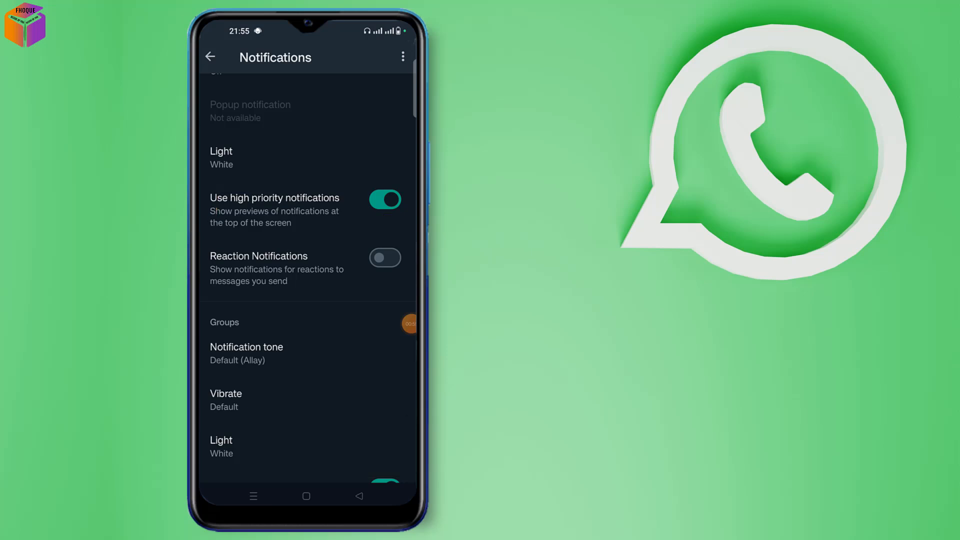
left_click(385, 199)
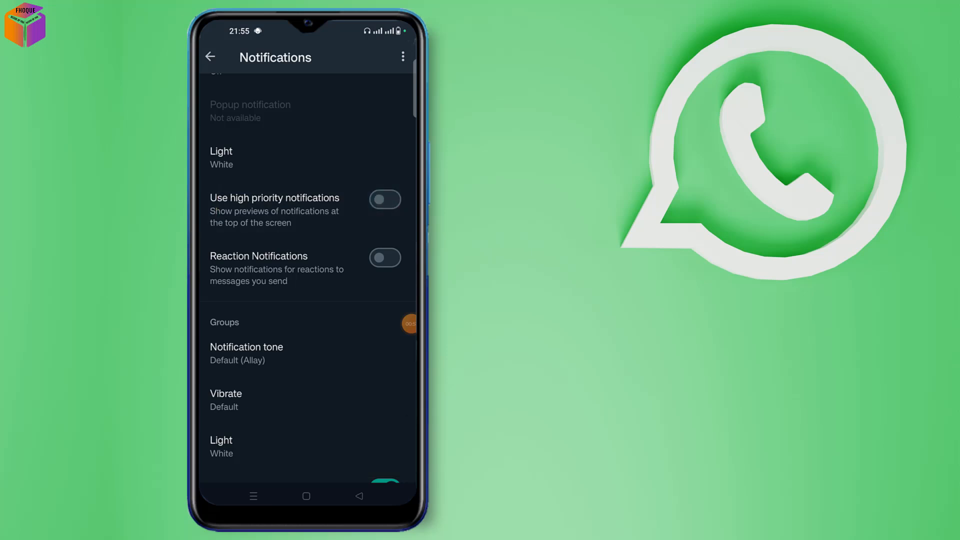